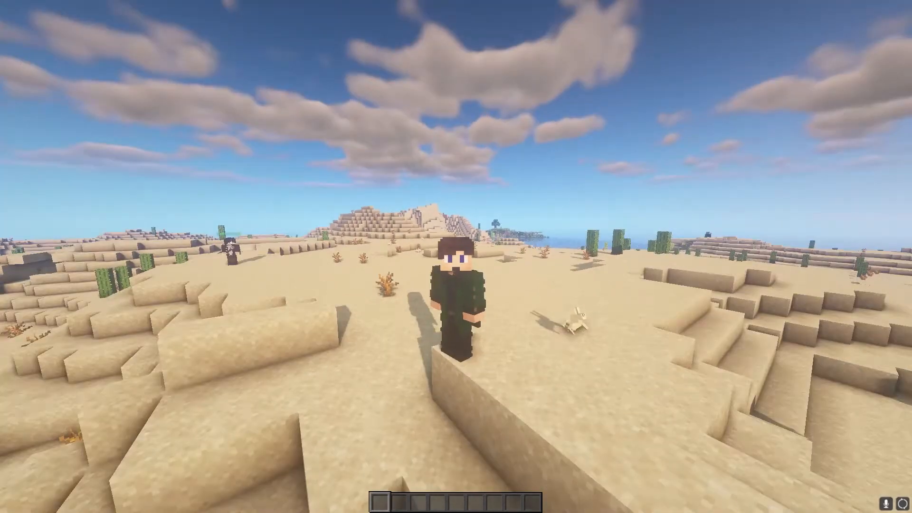
# After toggling Minecraft's inventory, rename 'example - Copy.yml' to TopPanelk.yml and open it in Notepad++.
pyautogui.press('e')
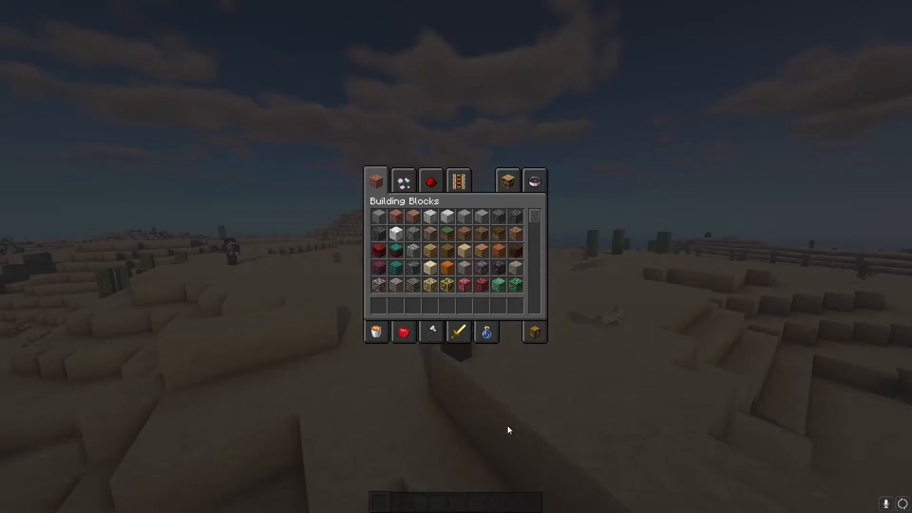
pyautogui.press('Escape')
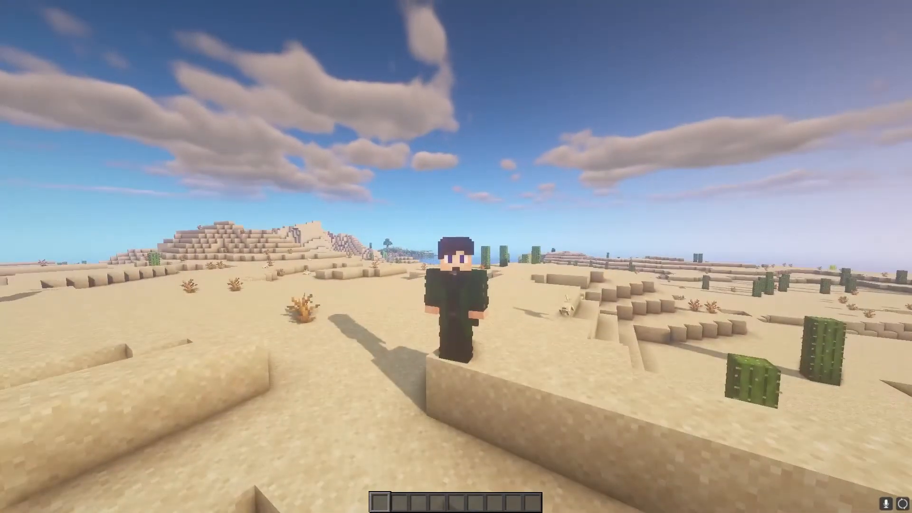
pyautogui.press('e')
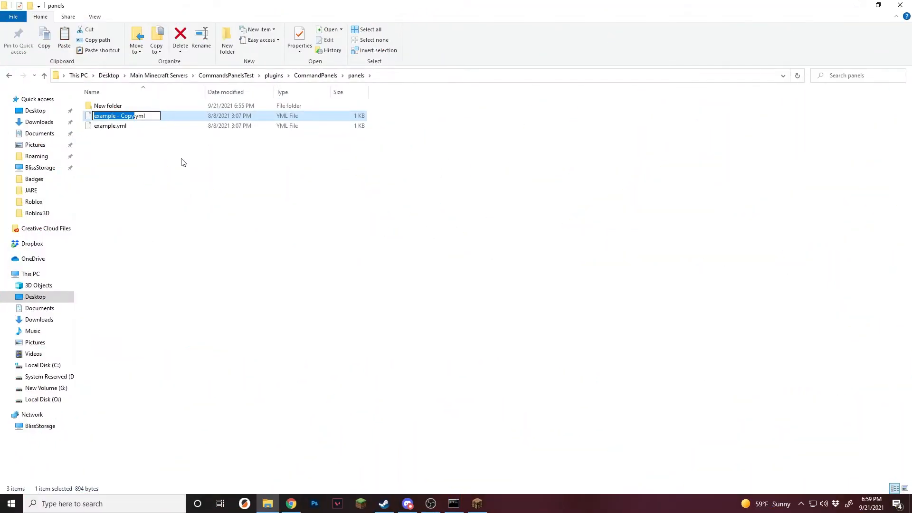
pyautogui.write('TopPanelk.yml')
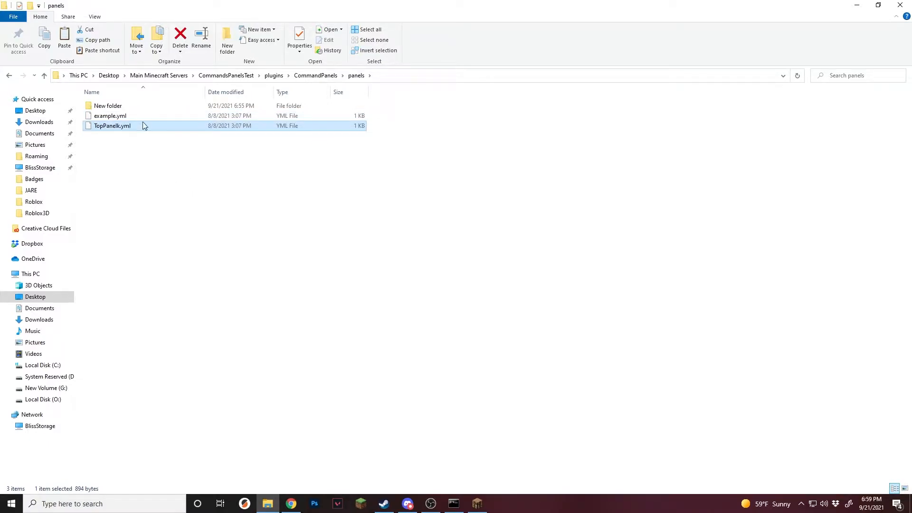
pyautogui.doubleClick(111, 126)
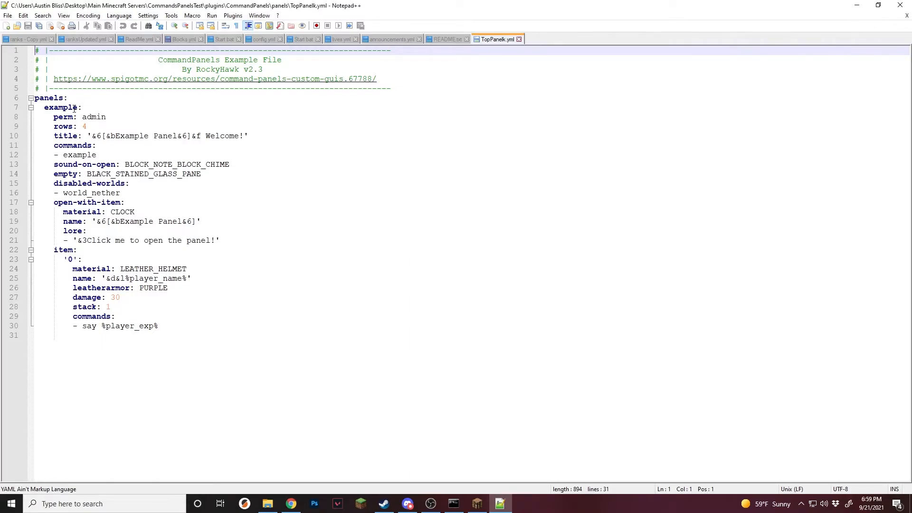
# Rename the example panel to TopPanel and change its command from example to TopP.
pyautogui.doubleClick(60, 107)
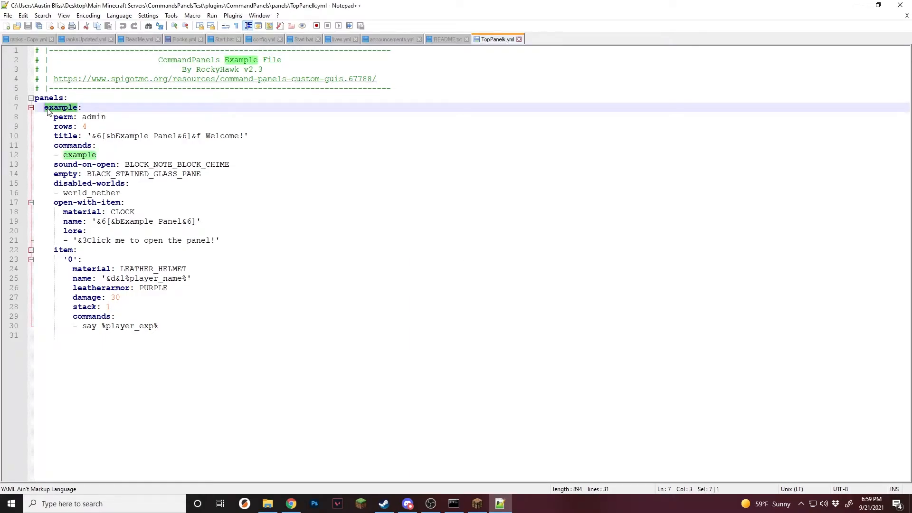
pyautogui.write('TopPanel:')
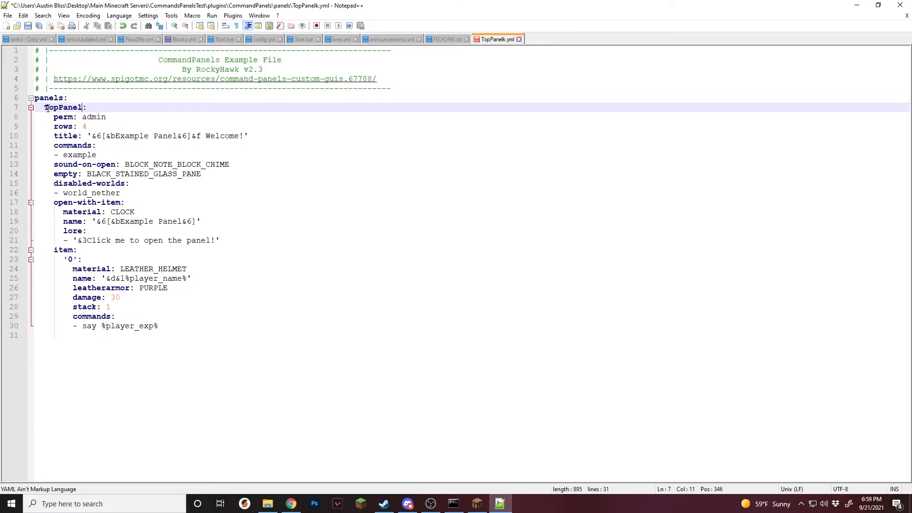
pyautogui.doubleClick(80, 155)
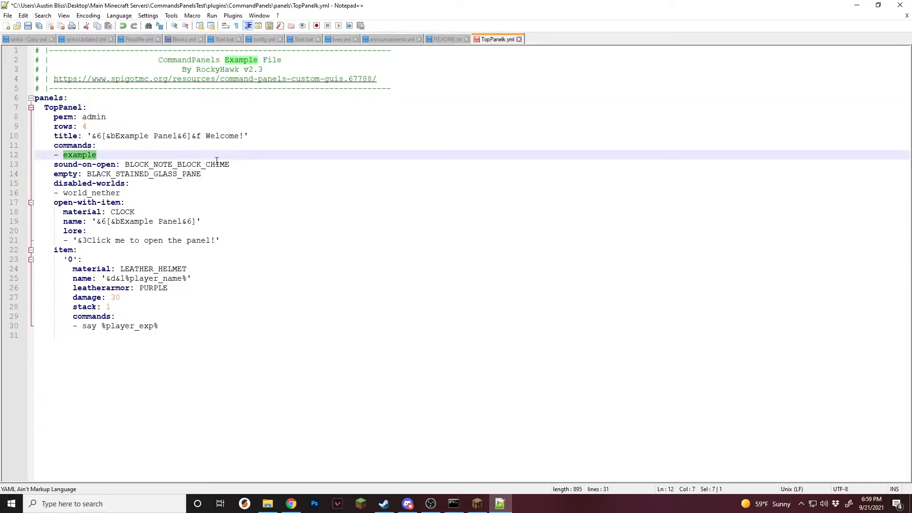
pyautogui.write('TopP')
pyautogui.click(131, 278)
pyautogui.write("name: '&a")
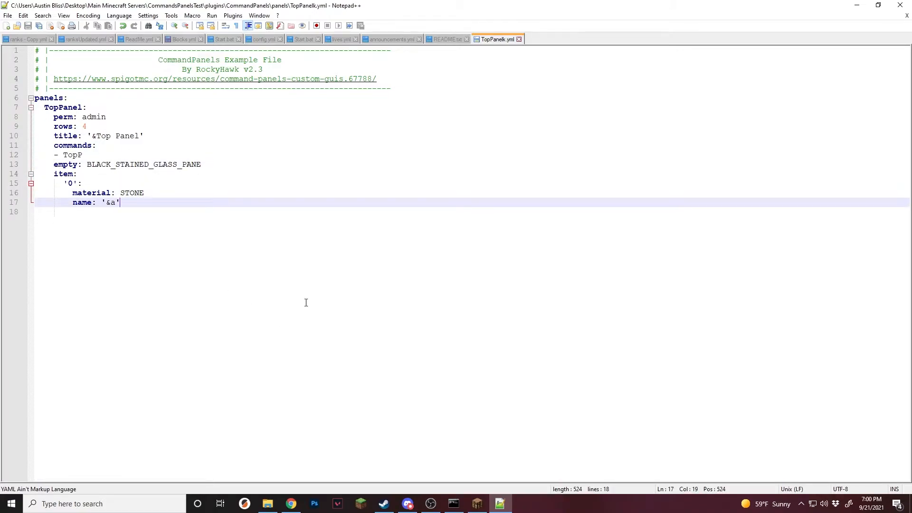
pyautogui.moveTo(284, 313)
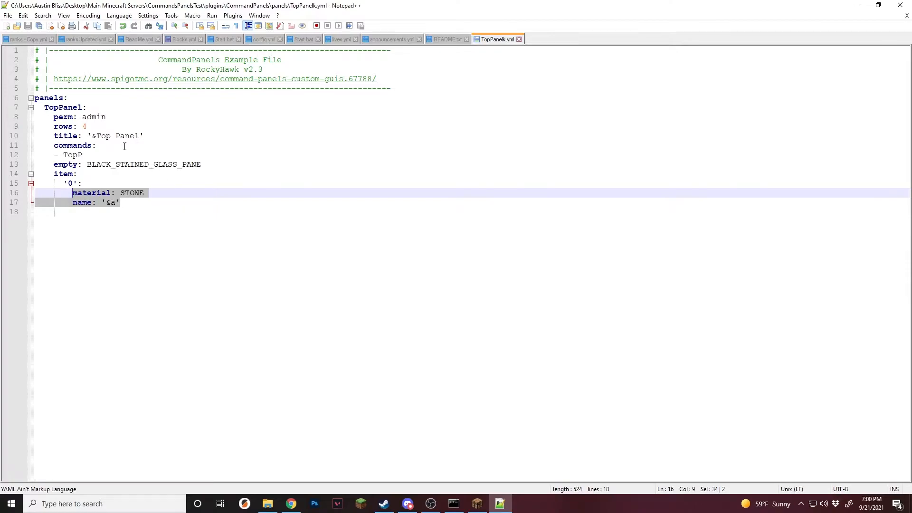
pyautogui.click(81, 154)
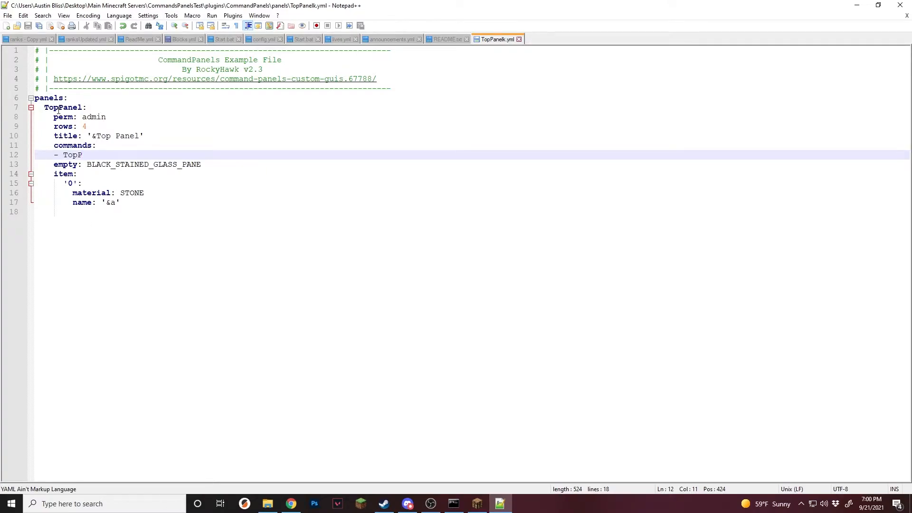
# Add a commands-on-open section with an entry opening BottomPanel {bottom}.
pyautogui.write('c')
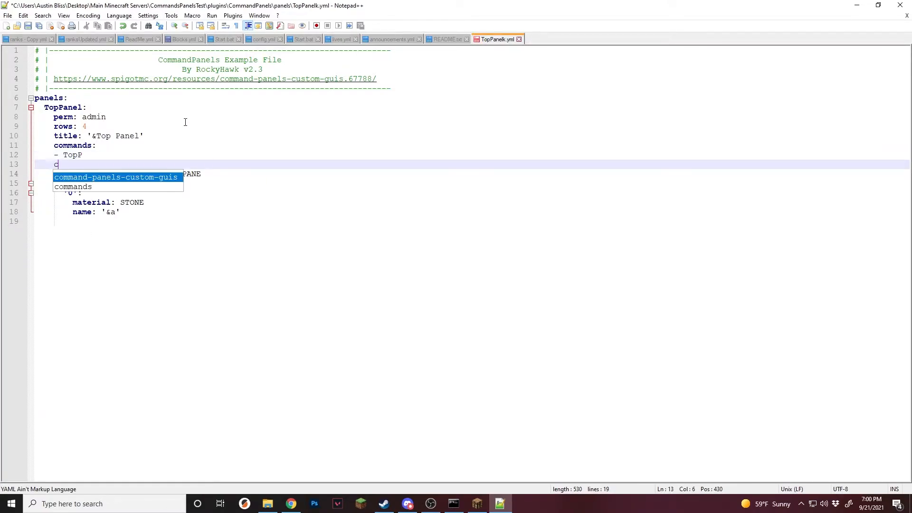
pyautogui.write('ommands-on-open:')
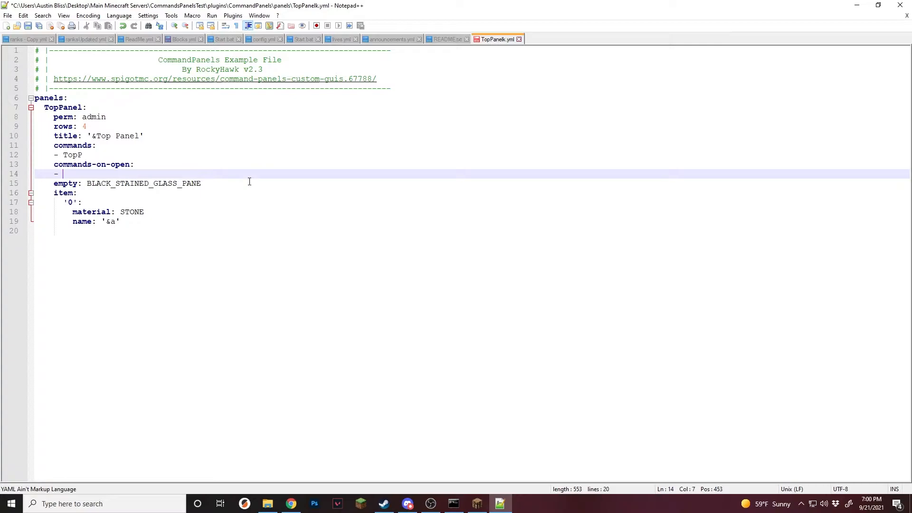
pyautogui.write('open')
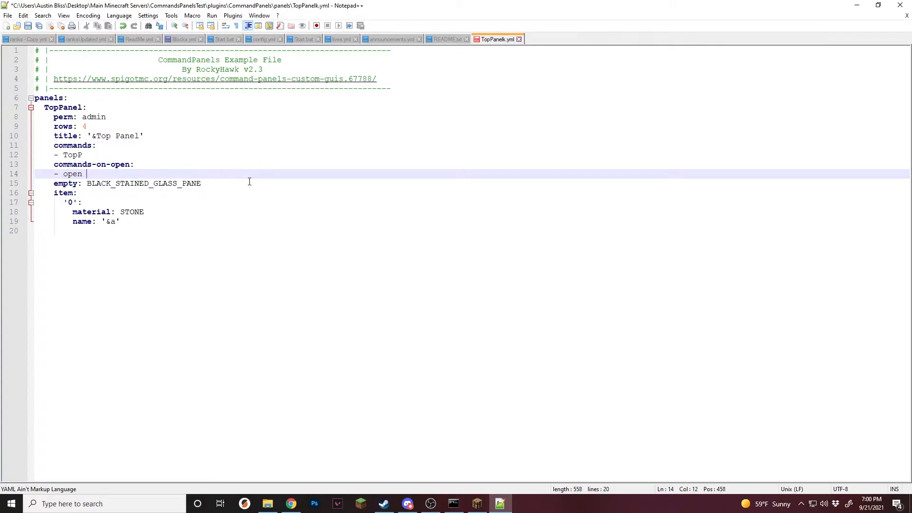
pyautogui.write('= Bo')
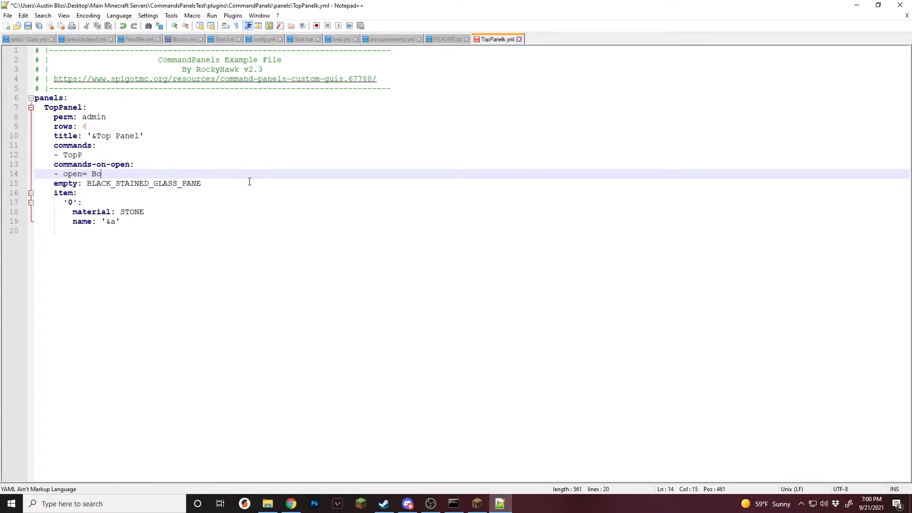
pyautogui.write('ttomPanel')
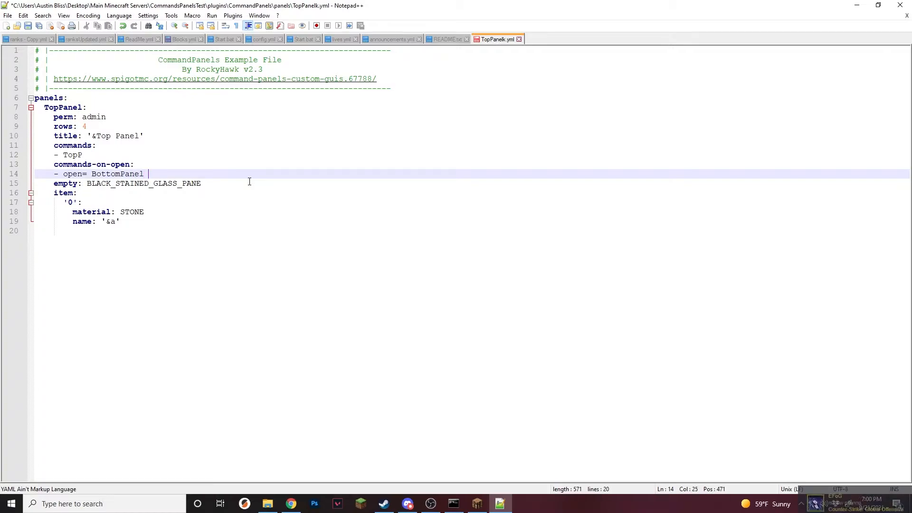
pyautogui.write('{')
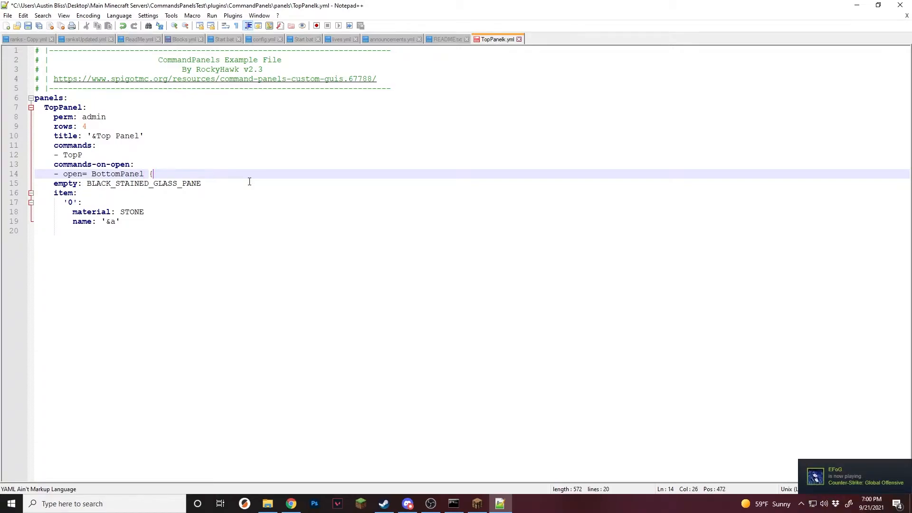
pyautogui.write('bot')
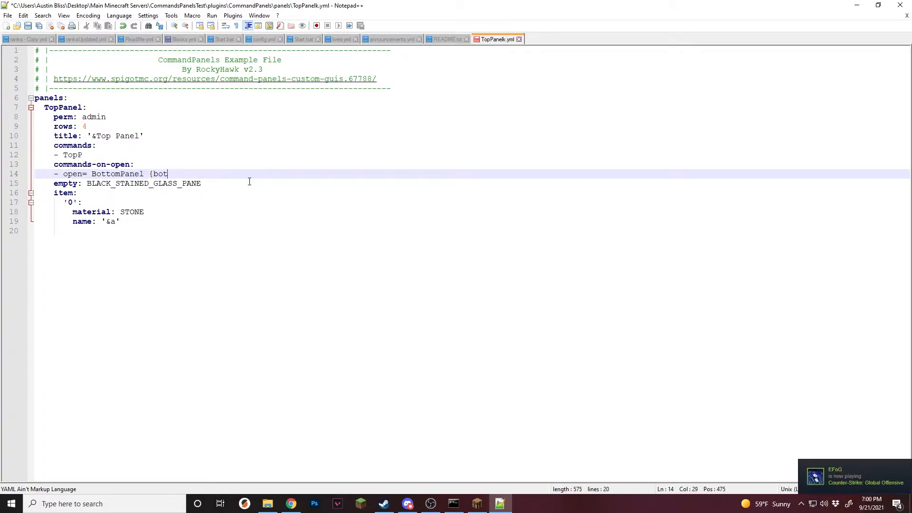
pyautogui.write('tom}')
pyautogui.write('0')
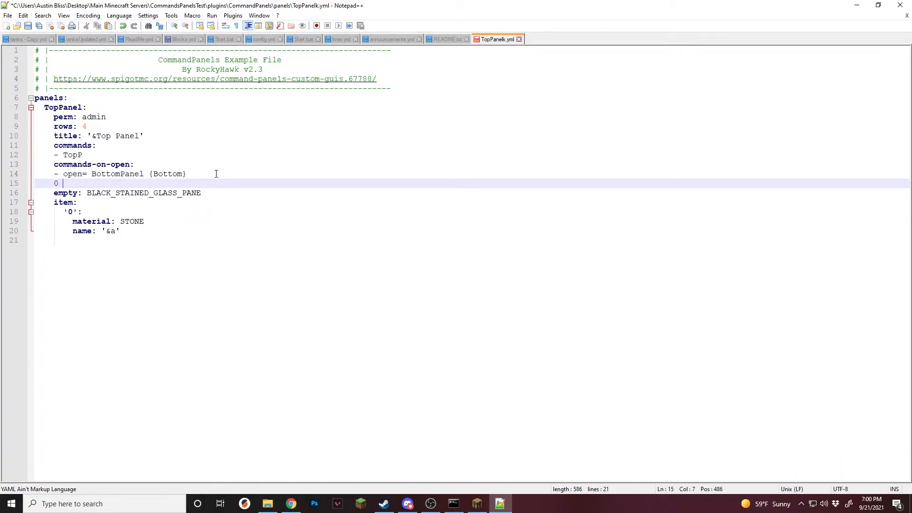
# Add a second commands-on-open entry opening MiddlePanel {middle}.
pyautogui.press('BackSpace')
pyautogui.write(' open=')
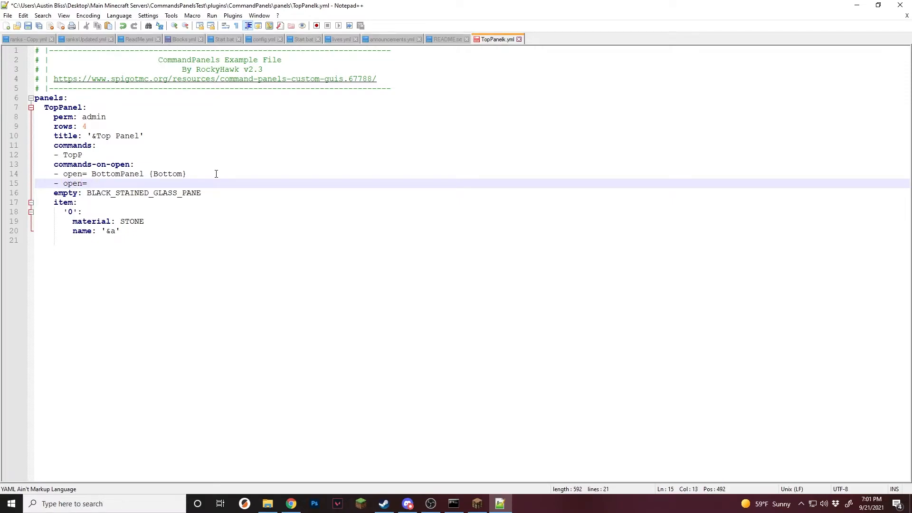
pyautogui.write('MiddlePanel')
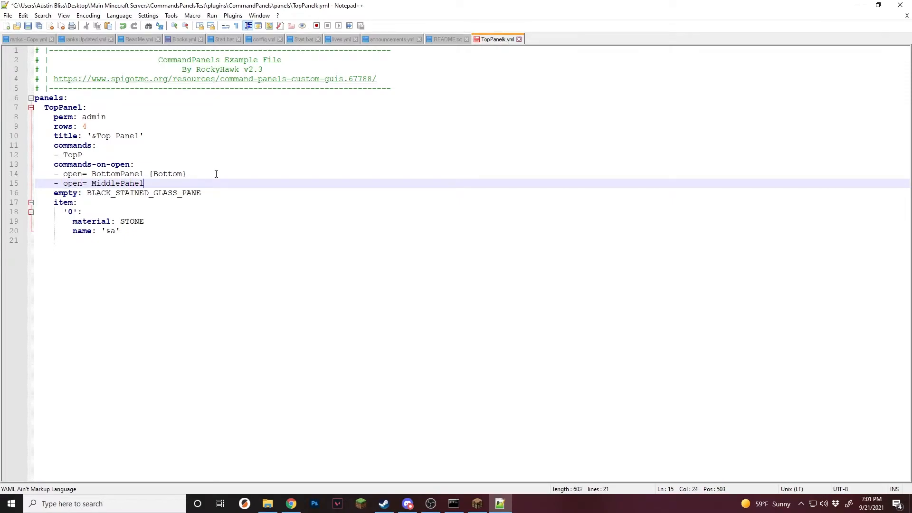
pyautogui.write('{mi')
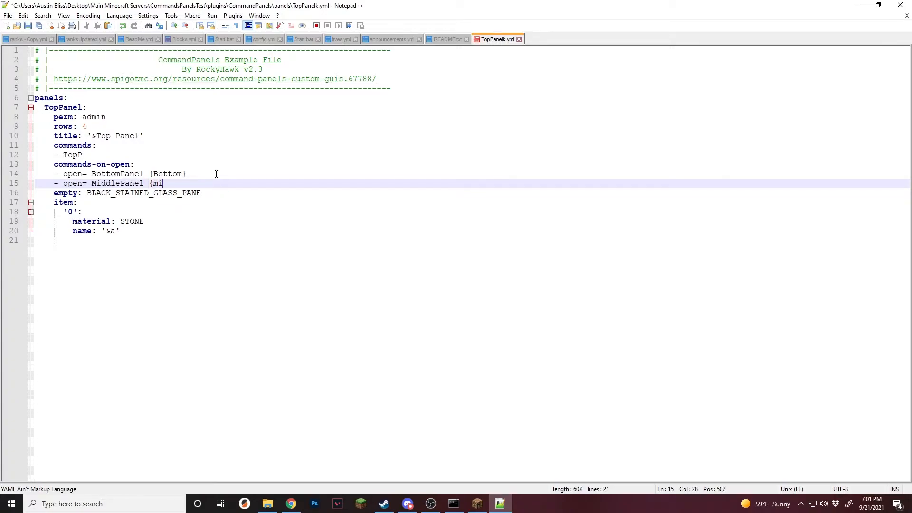
pyautogui.write('ddle')
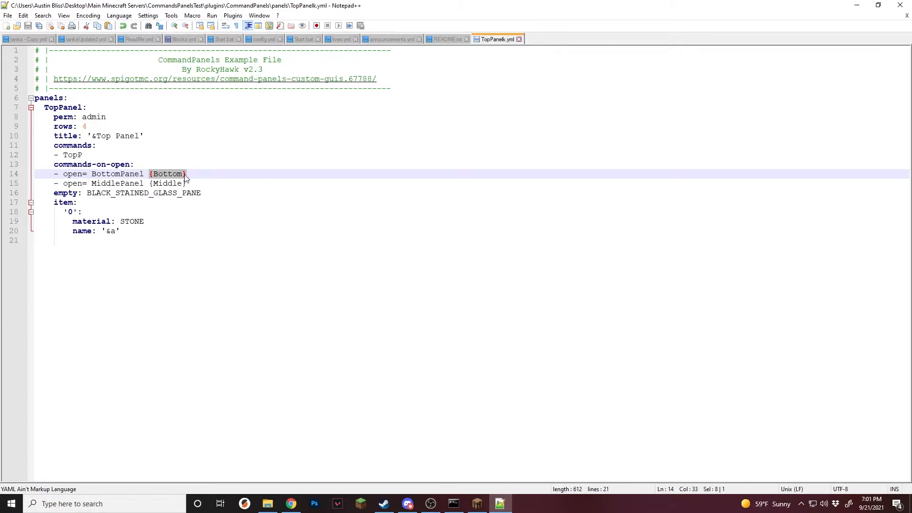
# Review the open commands, then change TopPanel's rows value from 4 to 6.
pyautogui.doubleClick(117, 183)
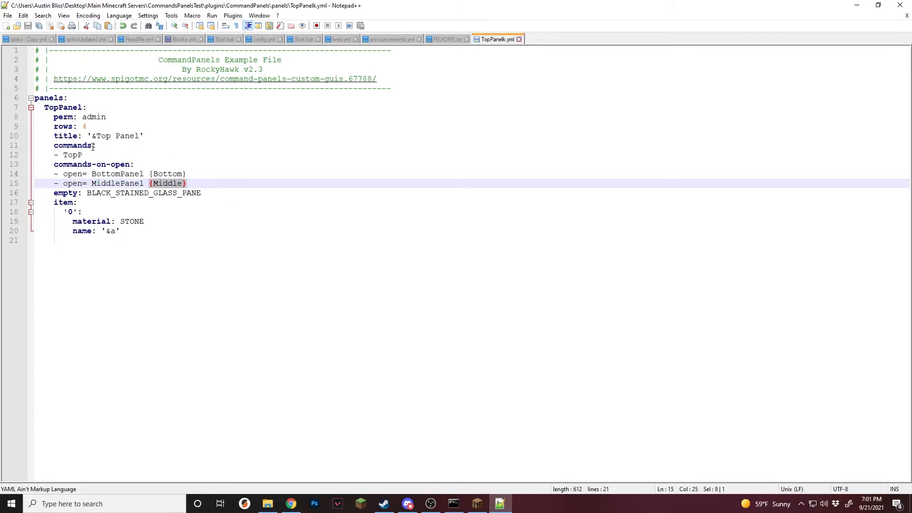
pyautogui.click(71, 155)
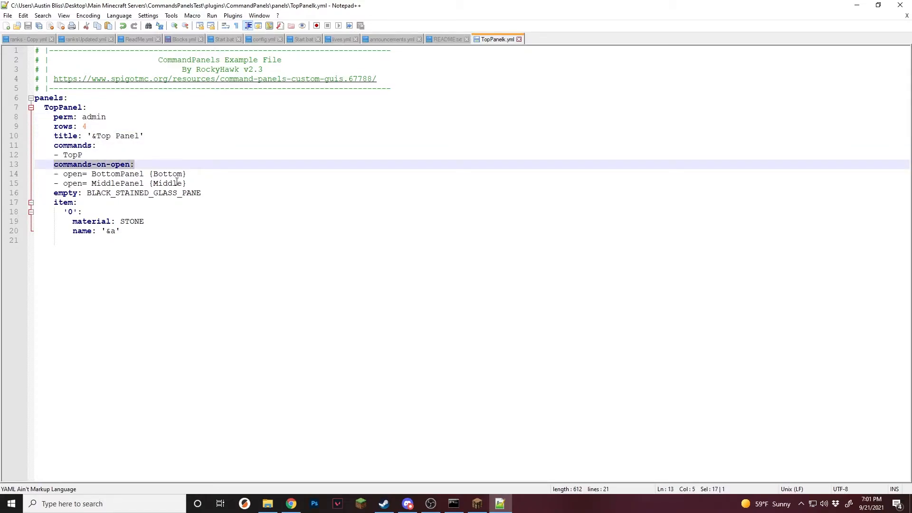
pyautogui.click(187, 183)
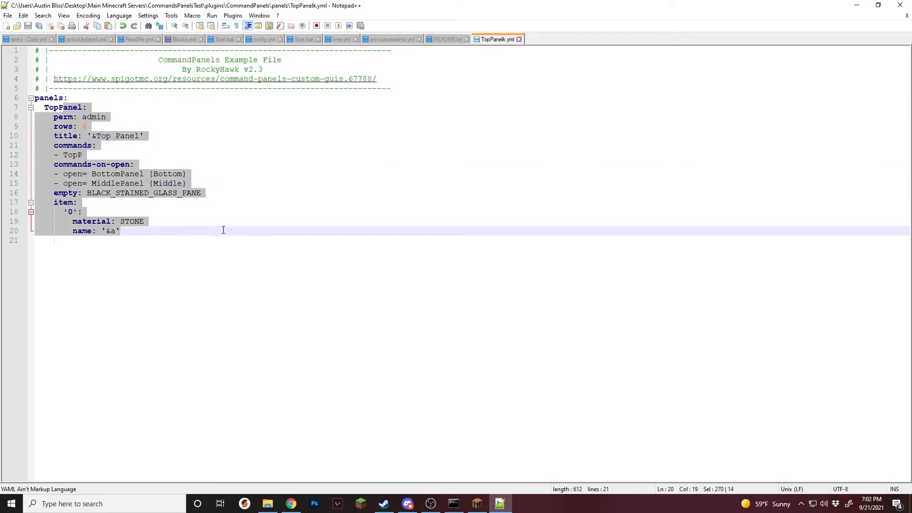
pyautogui.write('6')
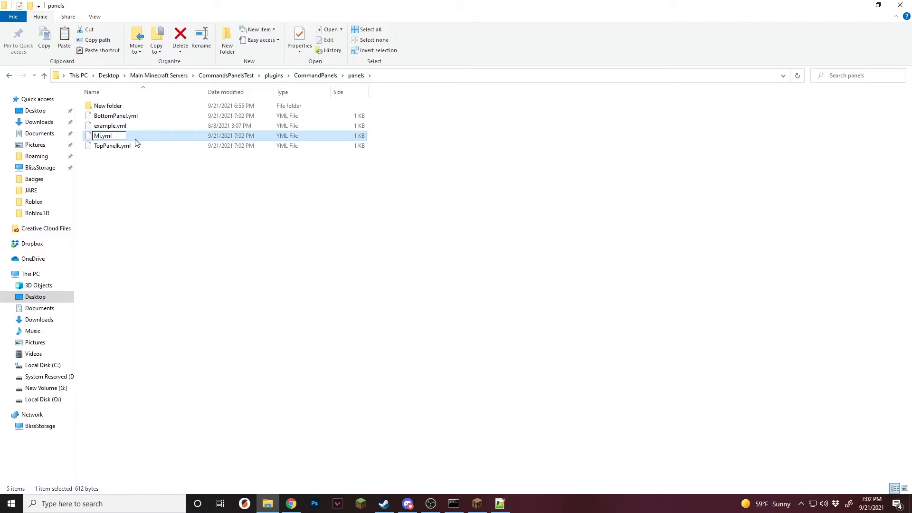
# Confirm the MiddlePanel.yml filename and open BottomPanel.yml in Notepad++.
pyautogui.press('Enter')
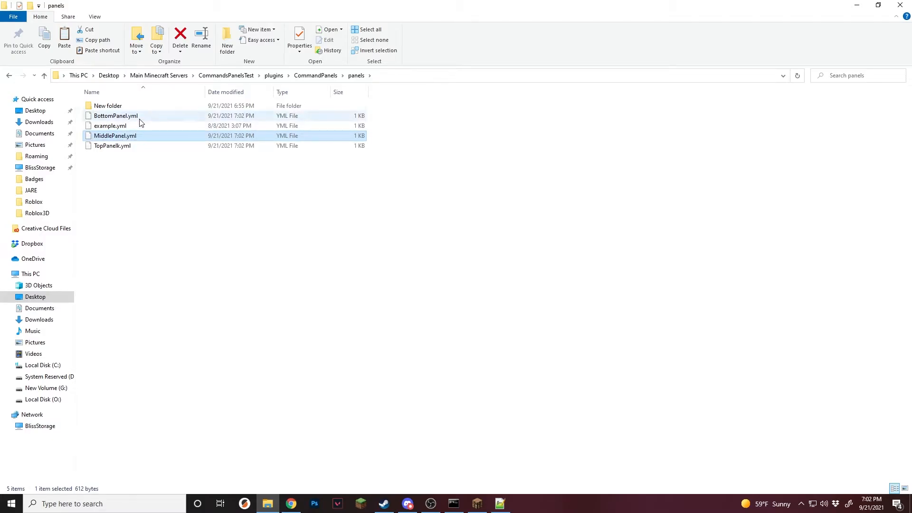
pyautogui.doubleClick(115, 115)
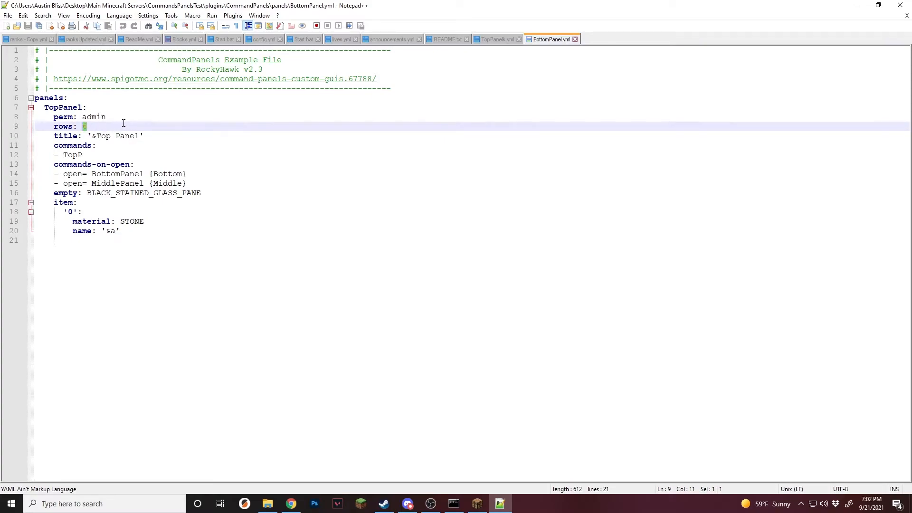
# Set rows to 1, rename the panel BottomPanel, retitle it Bottom, and remove the commands lines.
pyautogui.write('1')
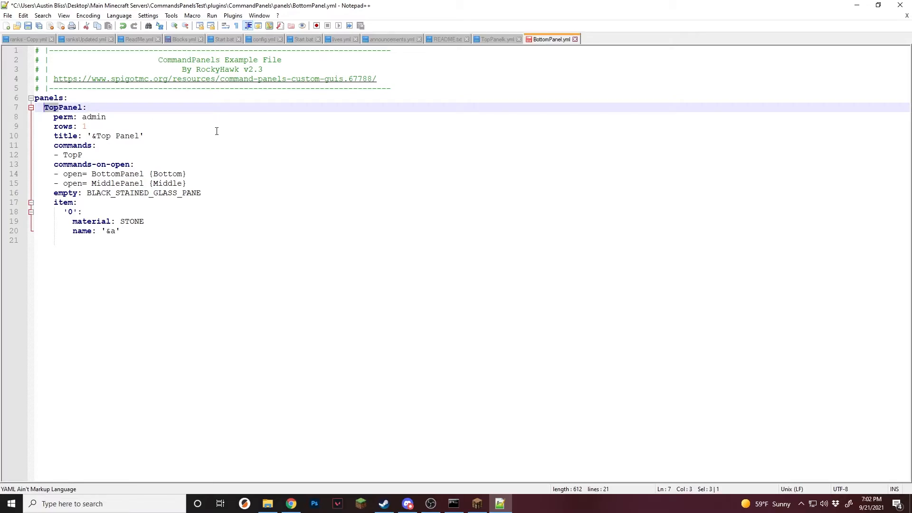
pyautogui.write('BottomPanel')
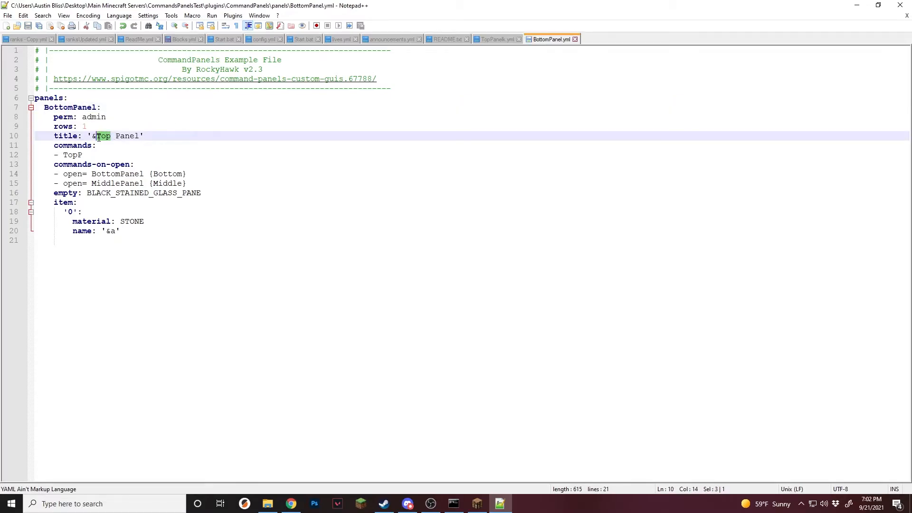
pyautogui.write('Bottom')
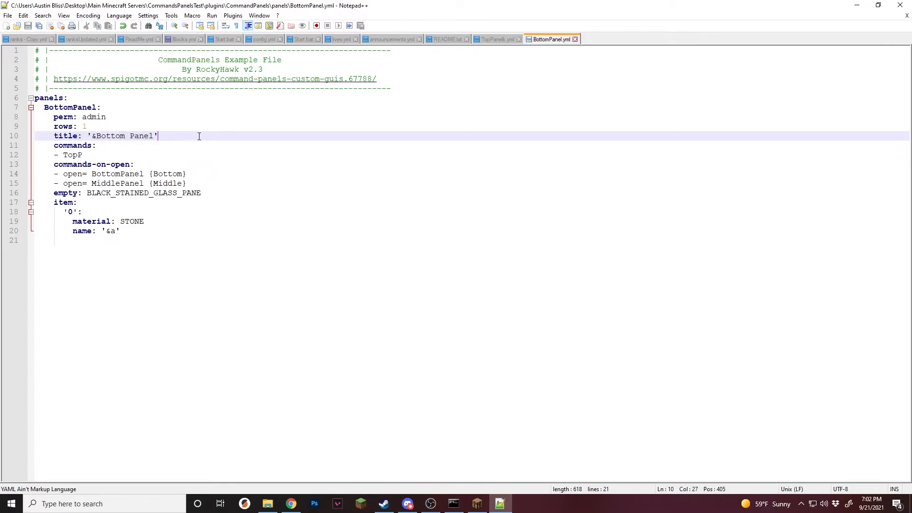
pyautogui.moveTo(55, 164); pyautogui.dragTo(186, 183)
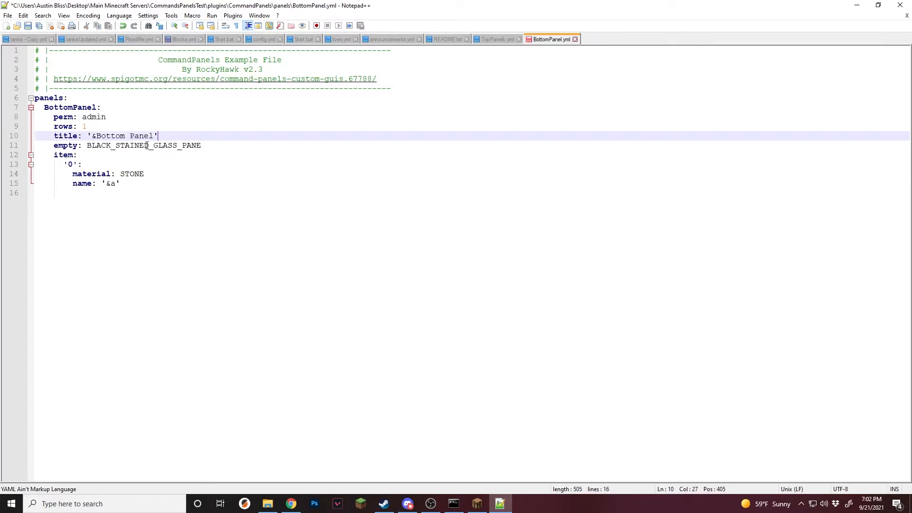
# Add panelType with a nocommand entry in place of the removed commands.
pyautogui.write('p')
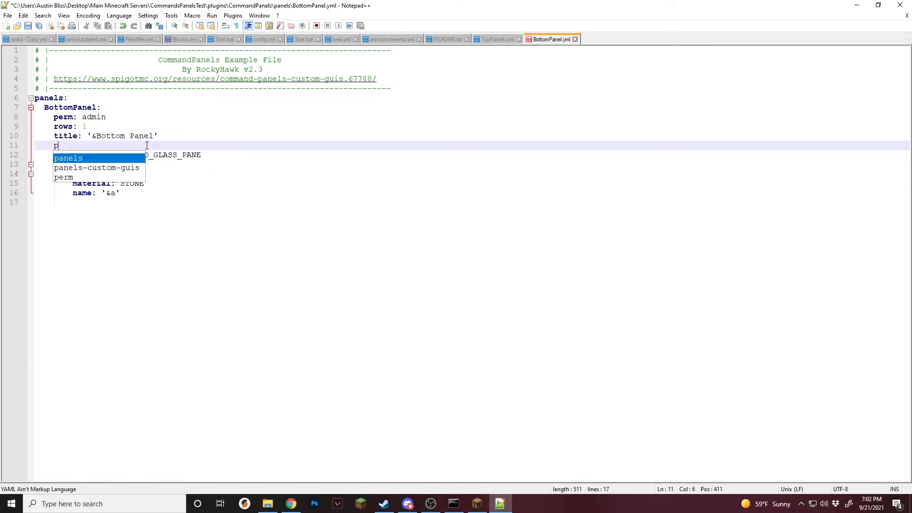
pyautogui.write('anelType:')
pyautogui.write('- no')
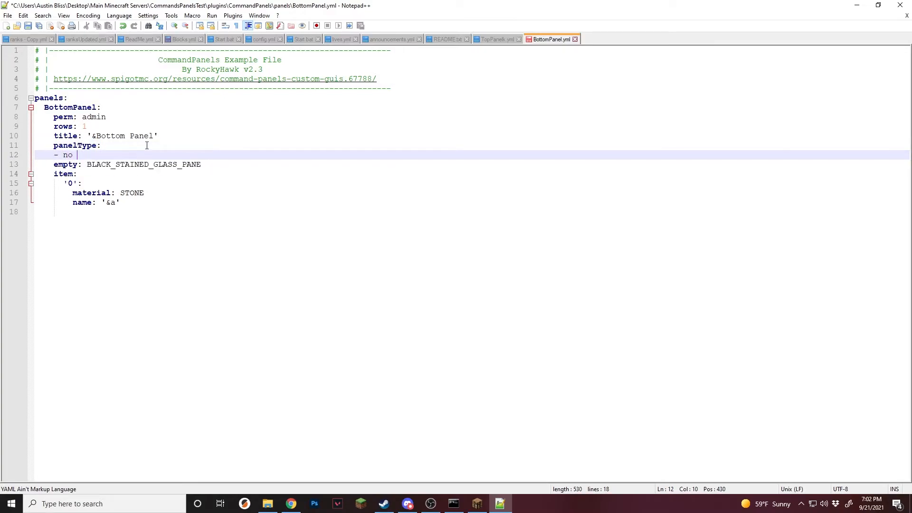
pyautogui.write('command')
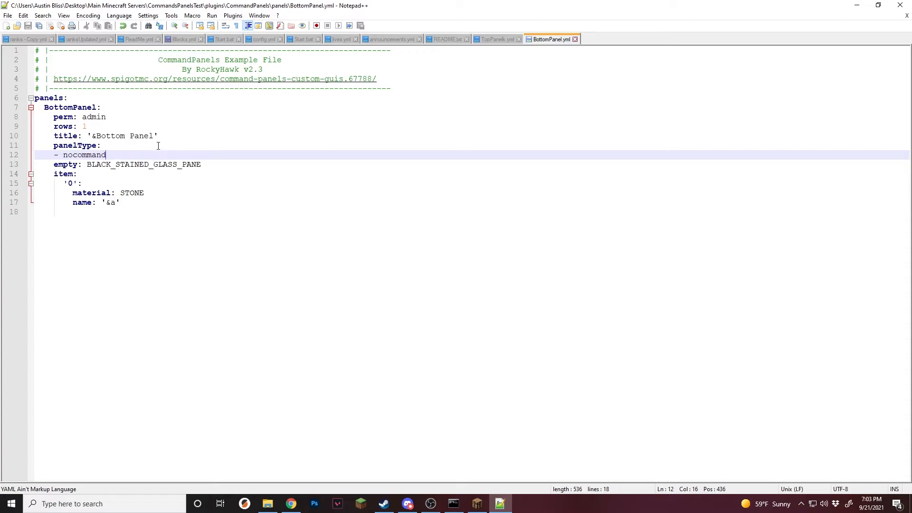
pyautogui.click(132, 145)
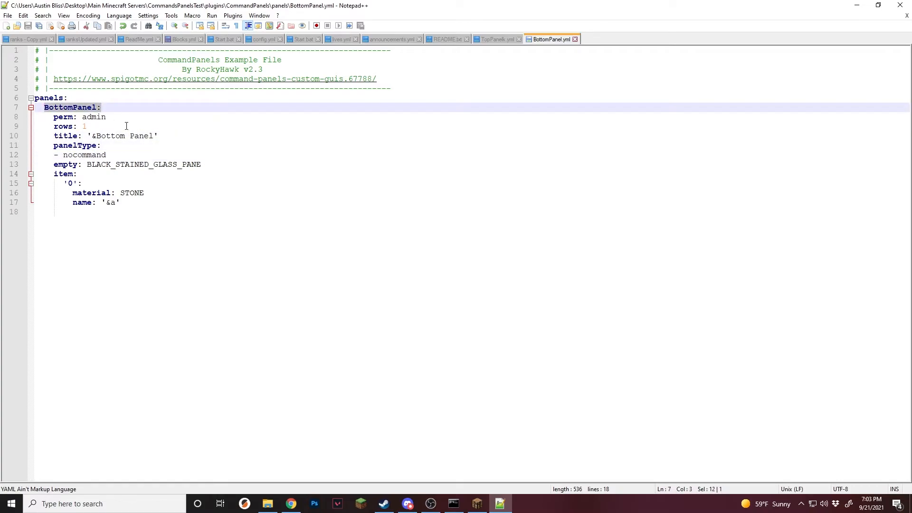
pyautogui.click(106, 155)
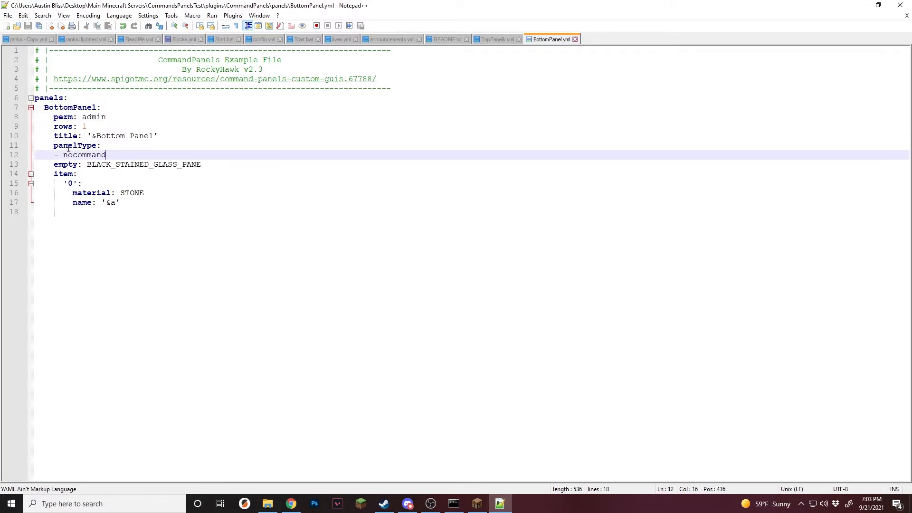
pyautogui.moveTo(209, 142)
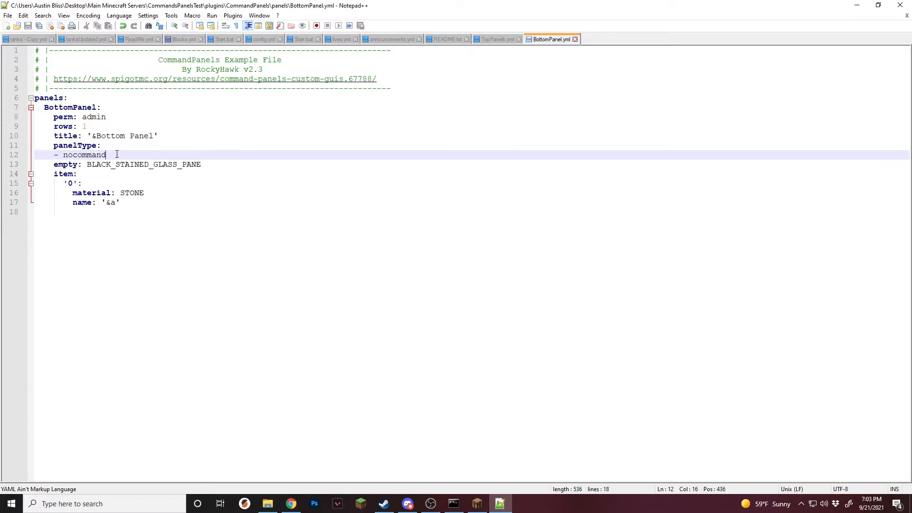
pyautogui.moveTo(100, 145); pyautogui.dragTo(106, 153)
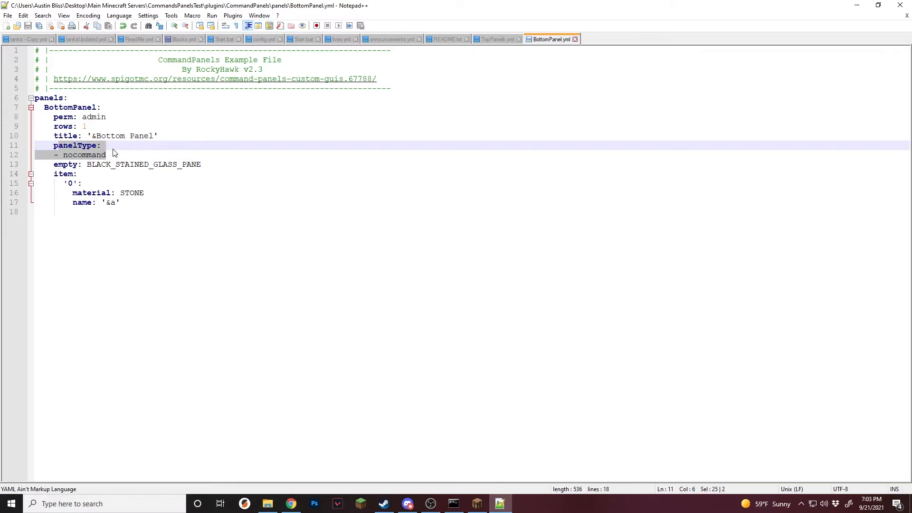
pyautogui.click(497, 39)
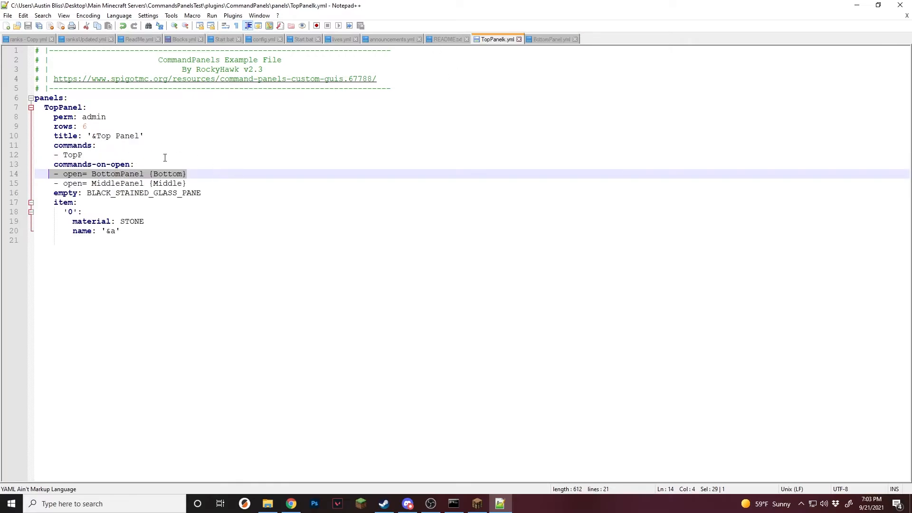
# Return to the panels folder and open MiddlePanel.yml with Notepad++.
pyautogui.click(554, 39)
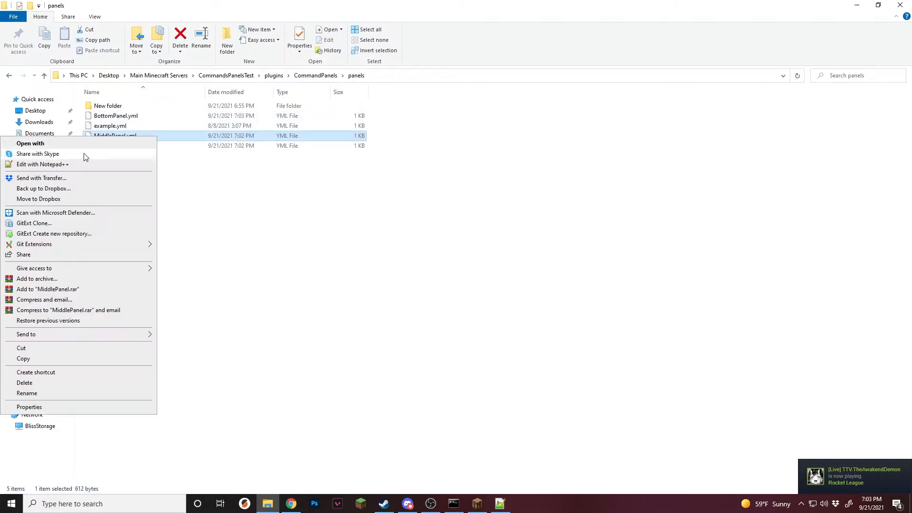
pyautogui.click(43, 164)
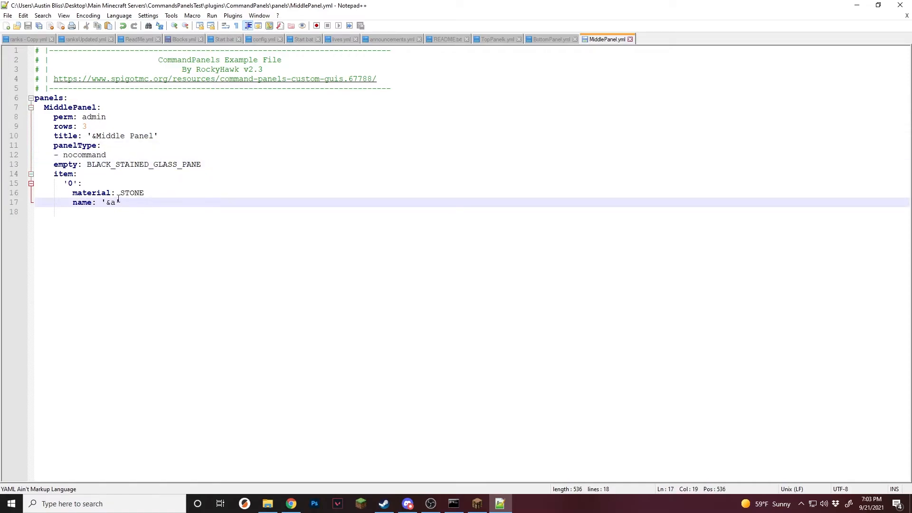
# Name MiddlePanel's item &aMiddle, then edit the item name in TopPanelk.yml to &aTop.
pyautogui.write("Miud'")
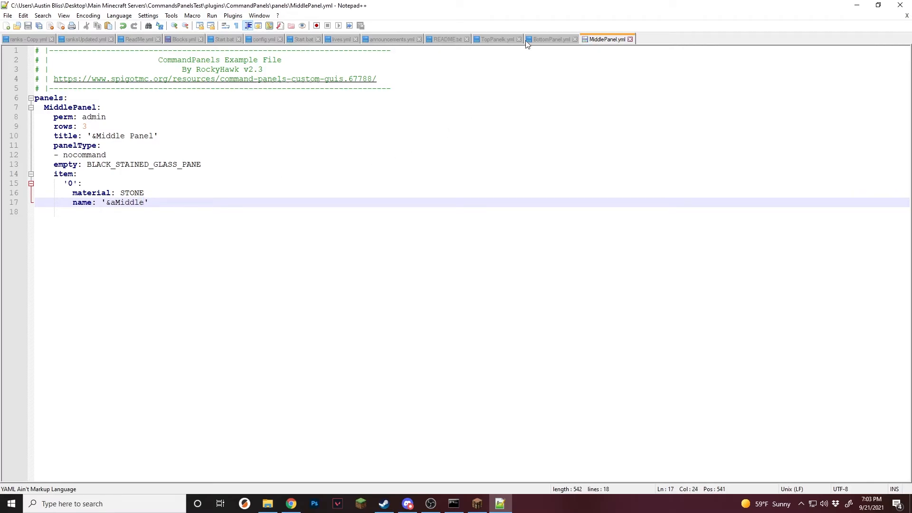
pyautogui.click(497, 39)
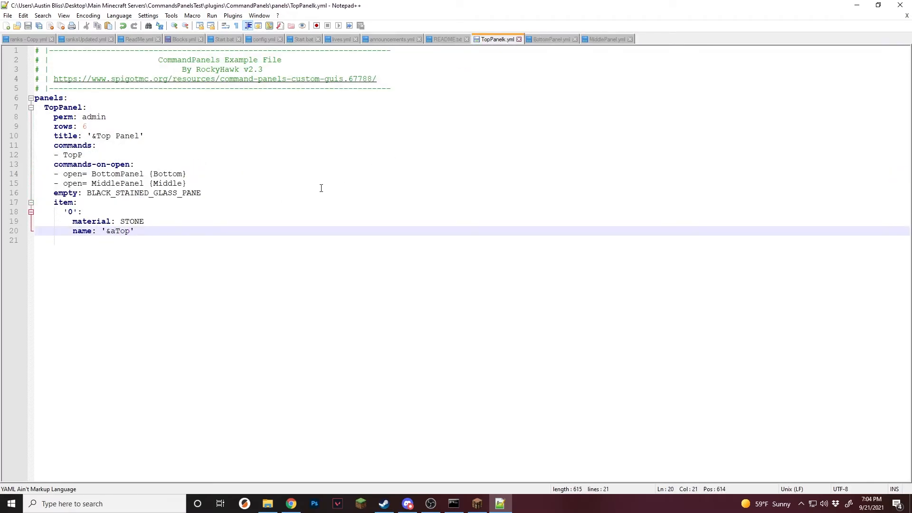
pyautogui.click(133, 164)
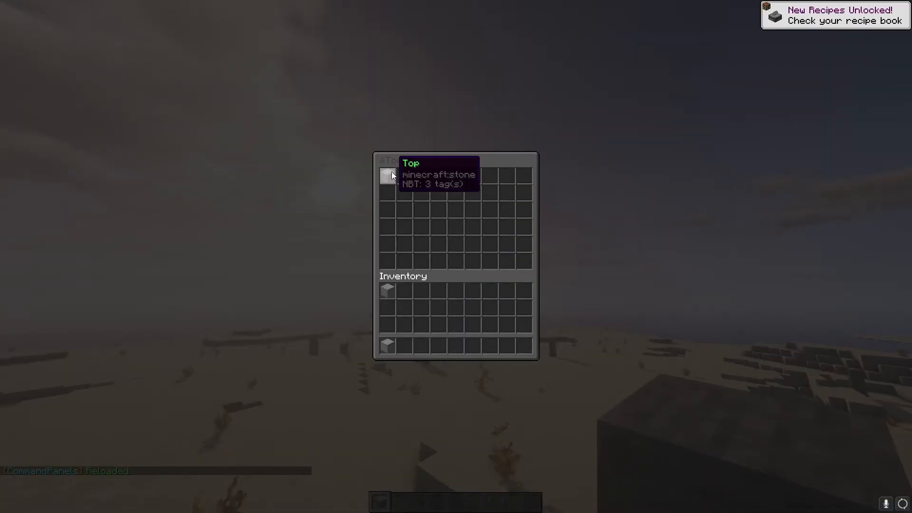
pyautogui.moveTo(420, 232)
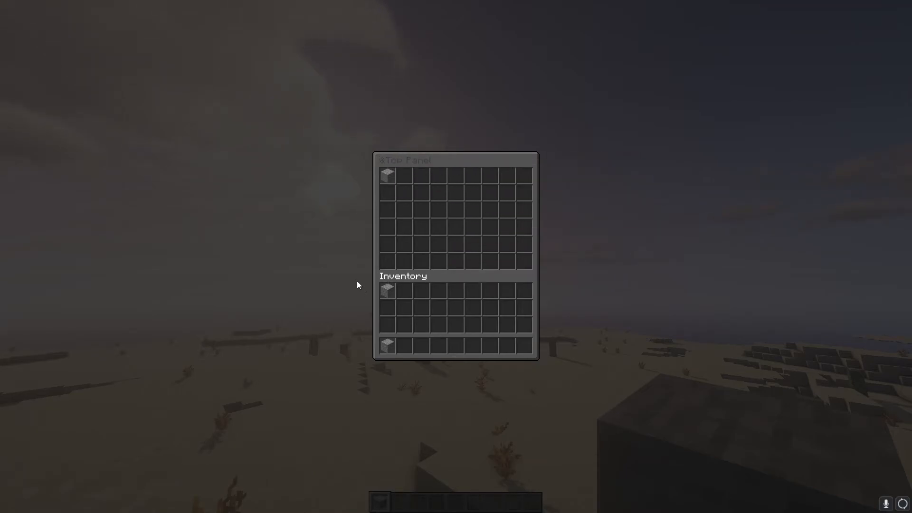
pyautogui.moveTo(524, 314)
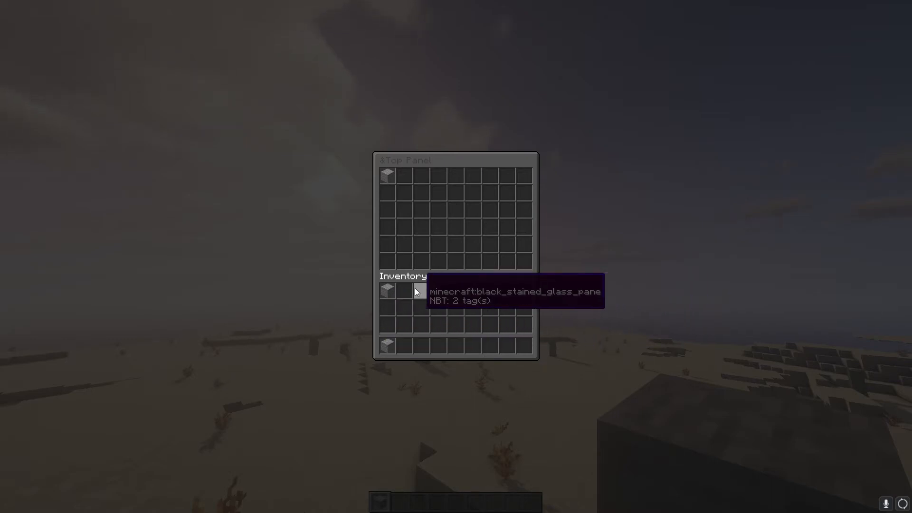
pyautogui.moveTo(400, 351)
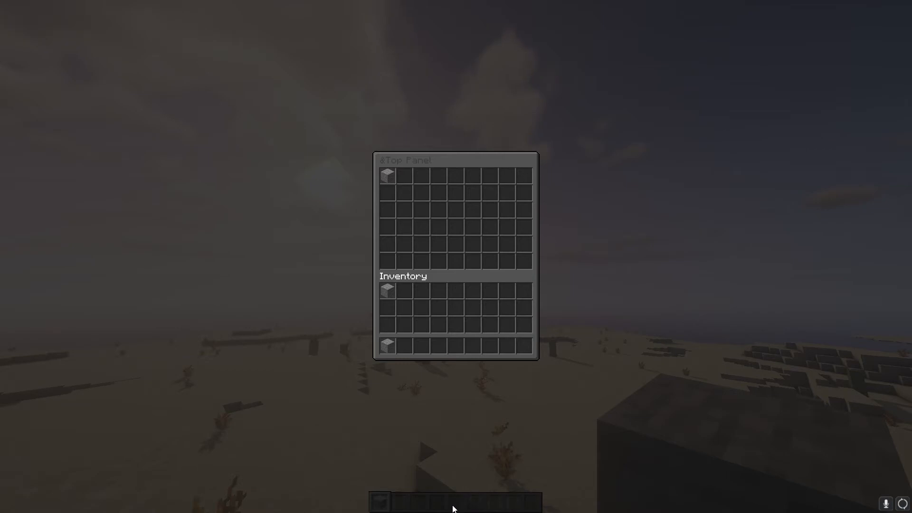
pyautogui.moveTo(413, 390)
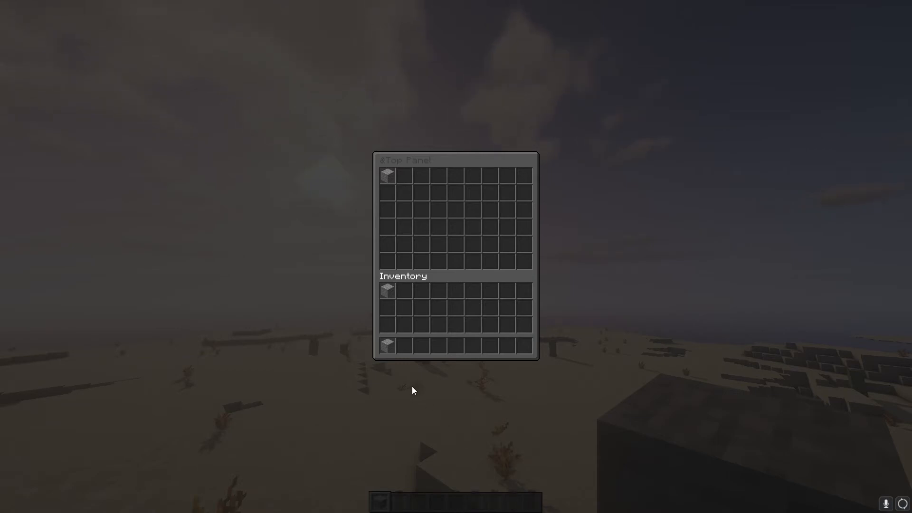
pyautogui.moveTo(472, 310)
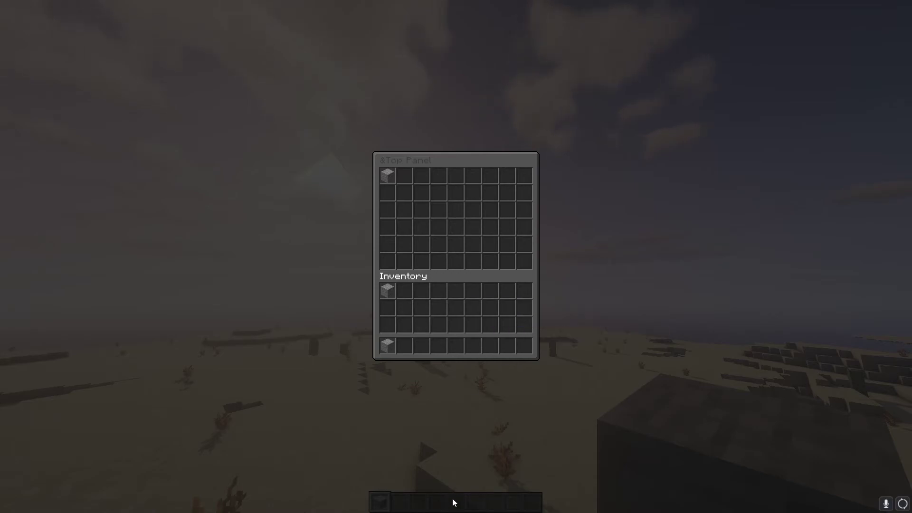
pyautogui.moveTo(455, 346)
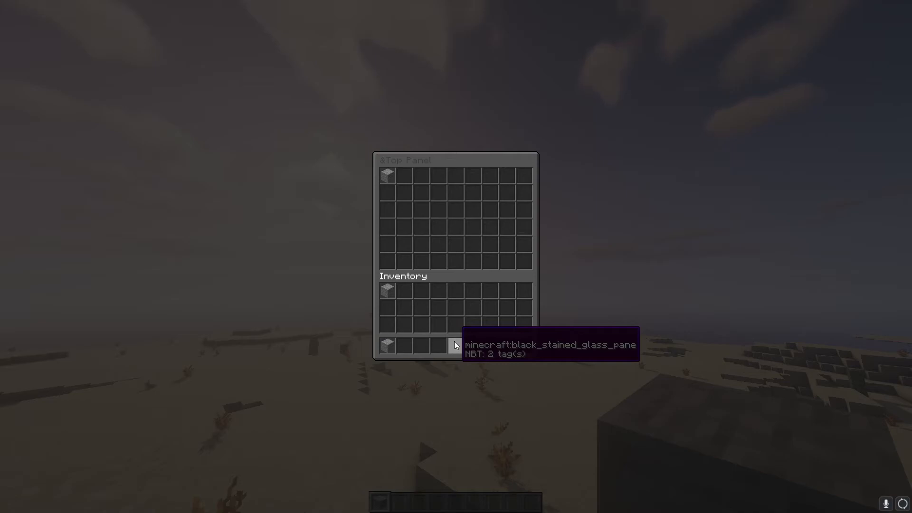
pyautogui.moveTo(536, 400)
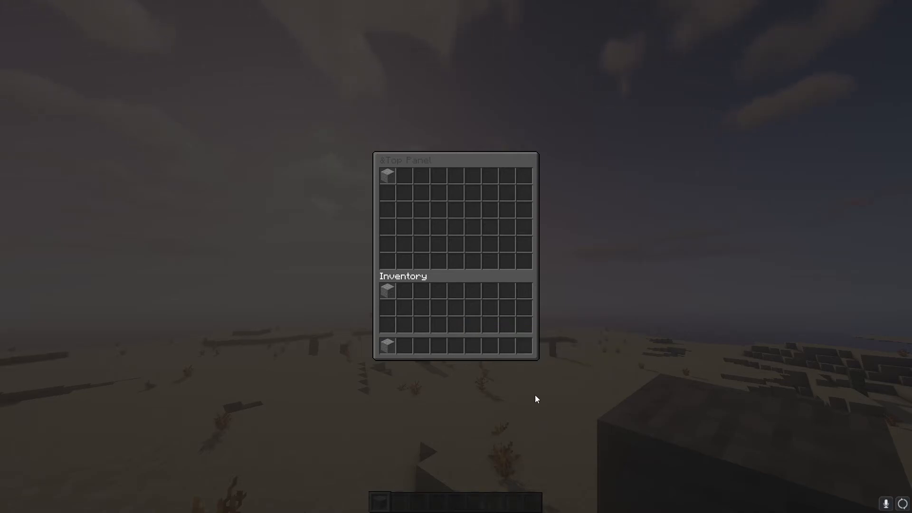
pyautogui.moveTo(498, 354)
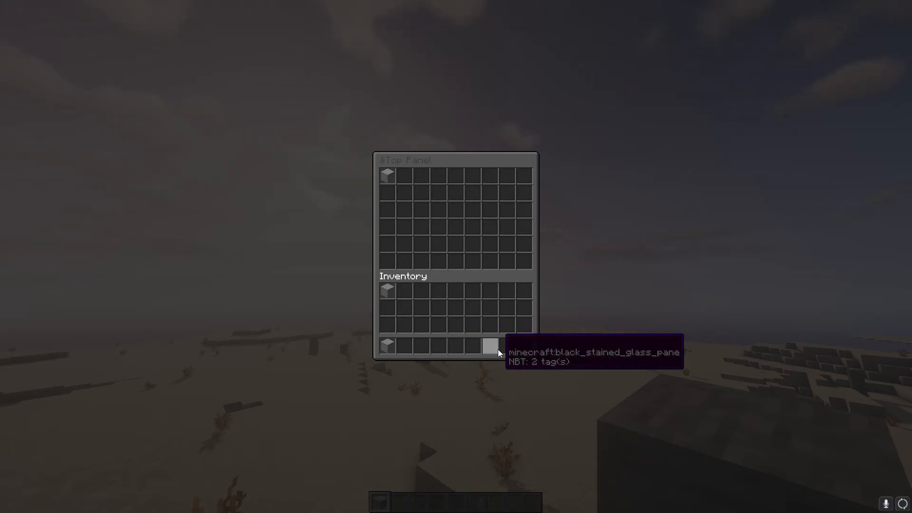
pyautogui.moveTo(464, 349)
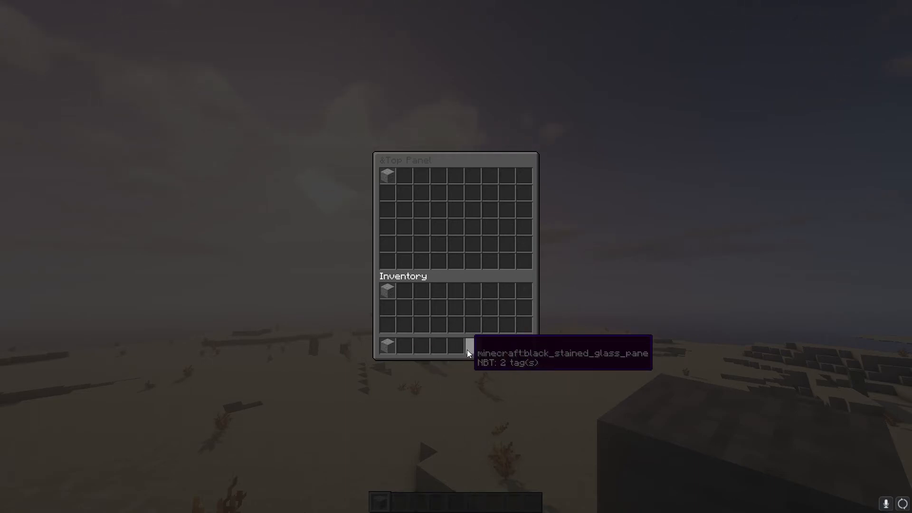
pyautogui.moveTo(388, 347)
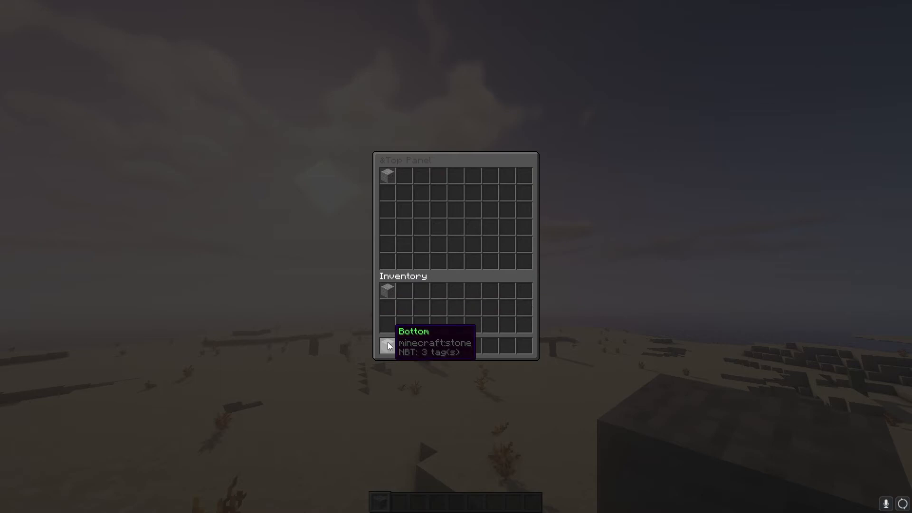
pyautogui.moveTo(402, 174)
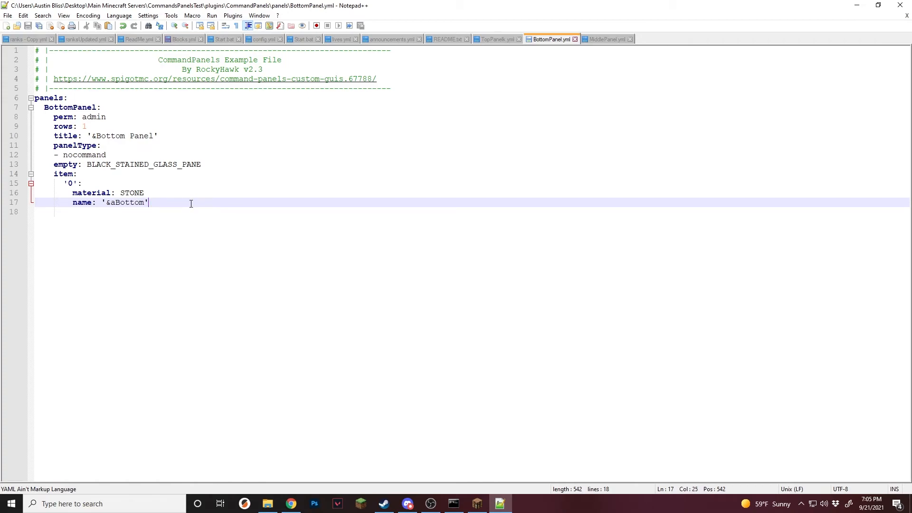
# Under the Bottom item's name, add 'commands:' with '- open= BottomPanel2 {Bottom}'.
pyautogui.press('Enter')
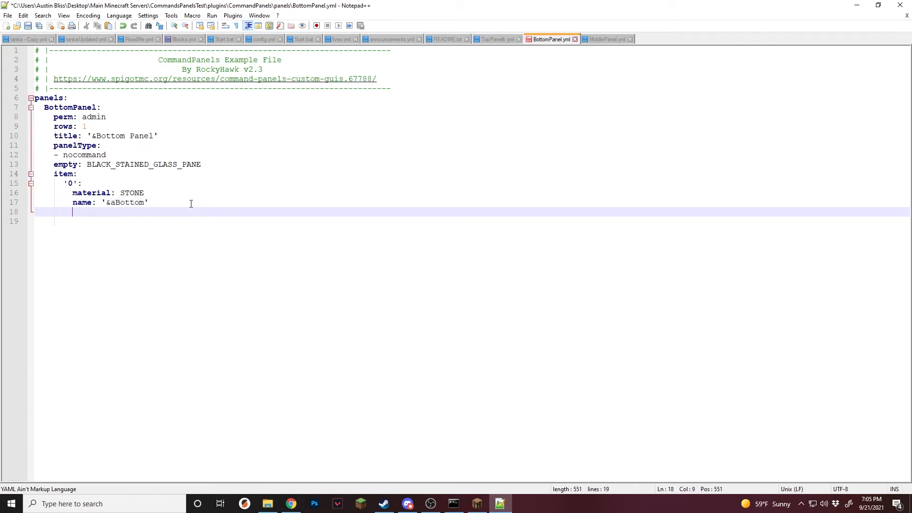
pyautogui.write('commands:')
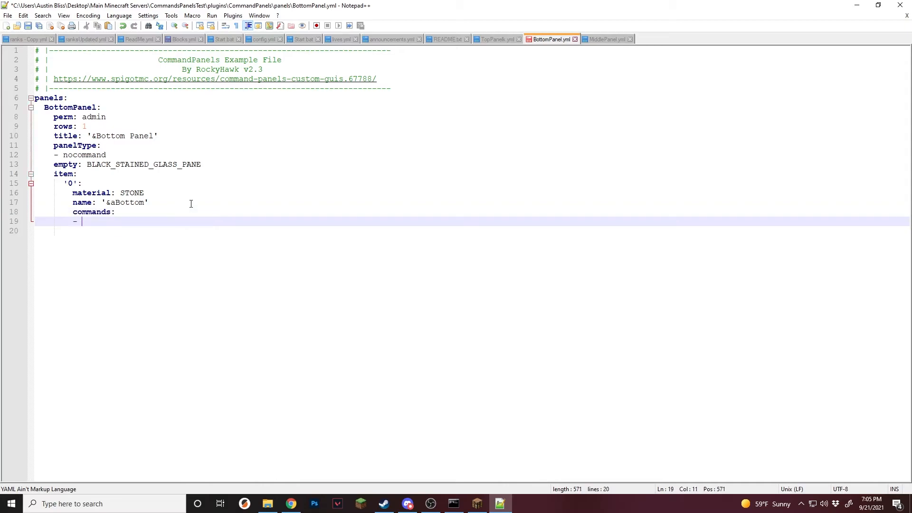
pyautogui.write('open=')
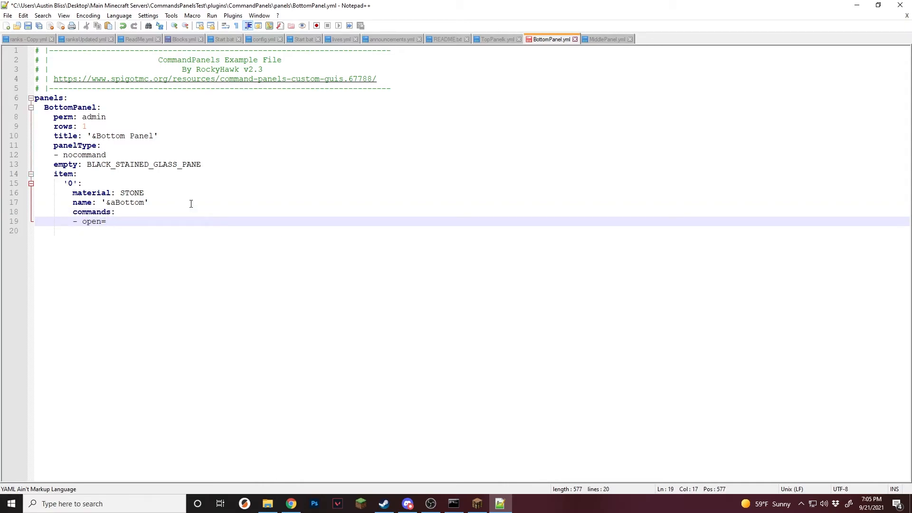
pyautogui.write('BottomPanel2')
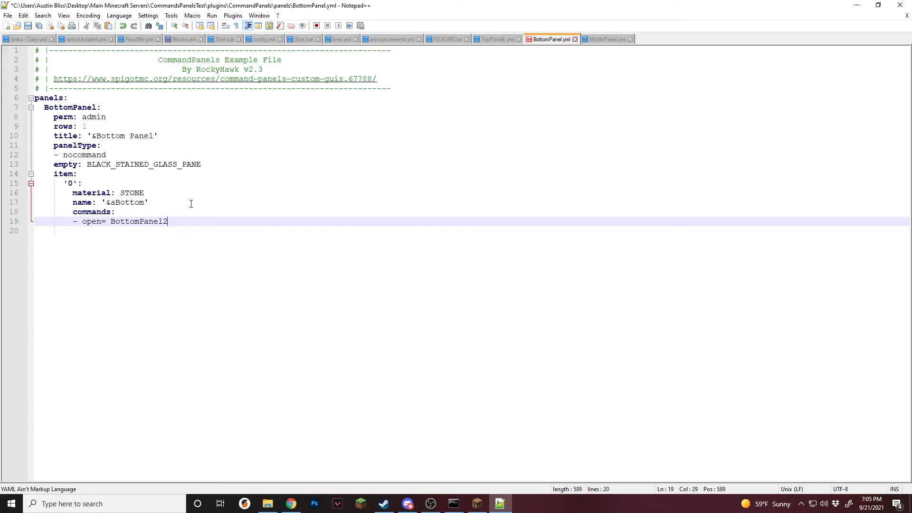
pyautogui.write('{b')
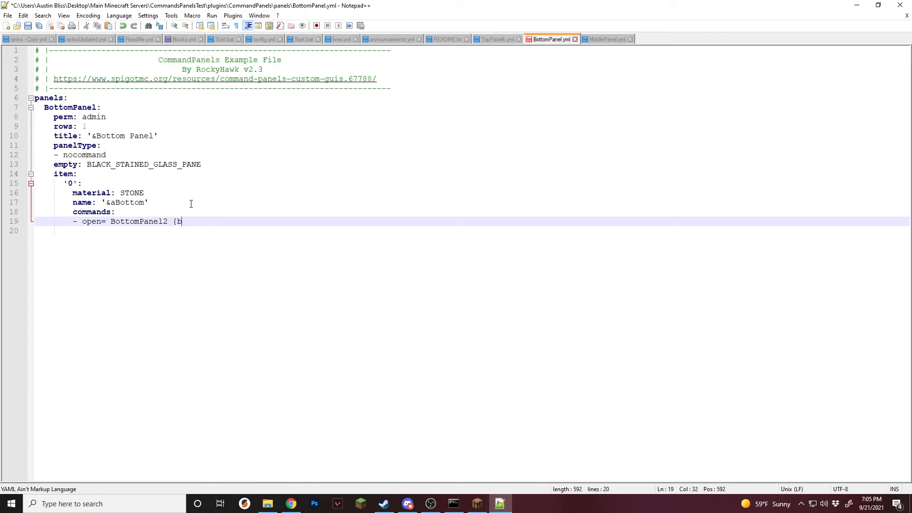
pyautogui.write('ottom')
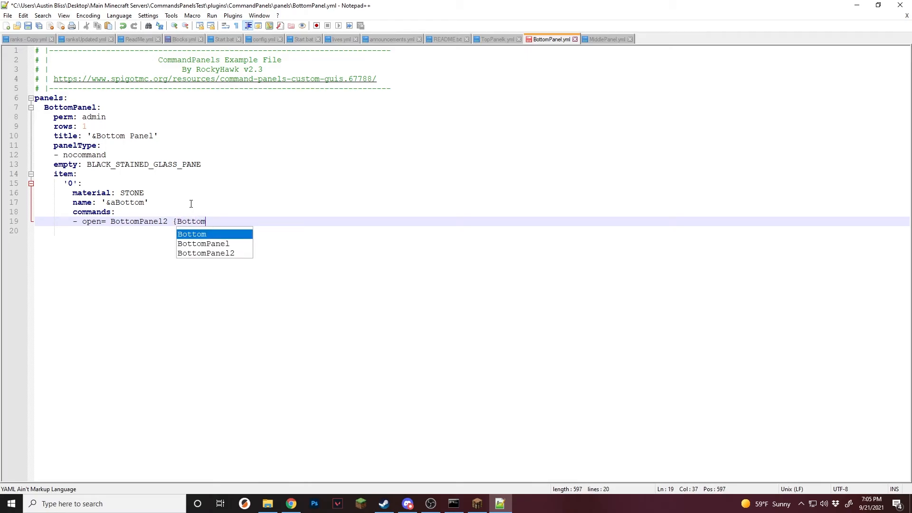
pyautogui.write('}')
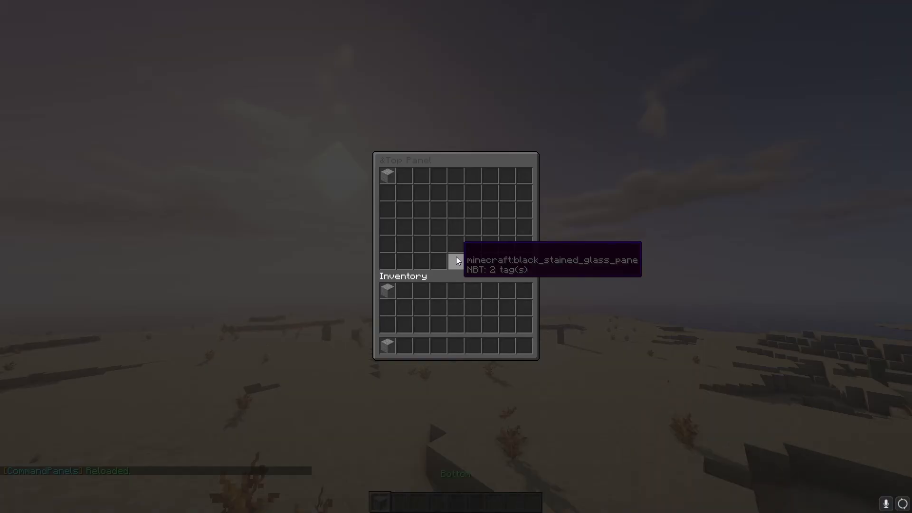
pyautogui.moveTo(391, 351)
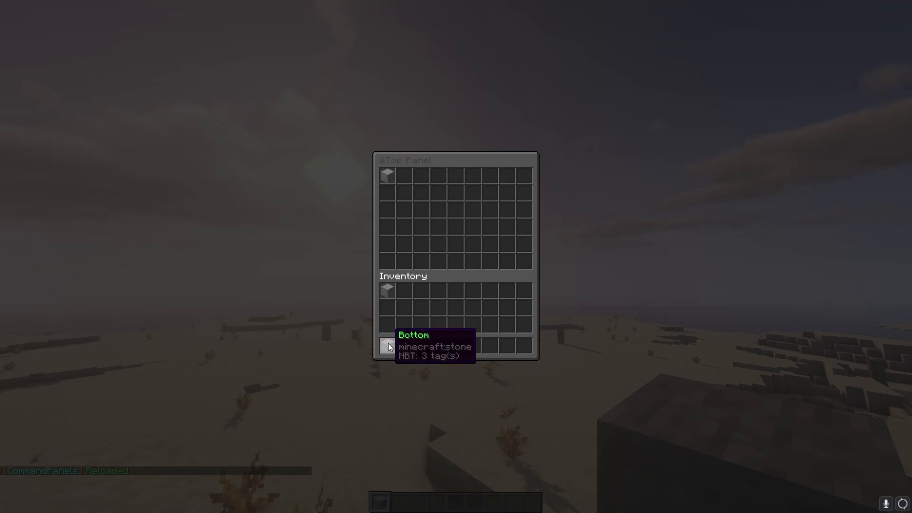
# Click the Bottom stone item in Minecraft's Top Panel, which turns into red wool.
pyautogui.click(387, 347)
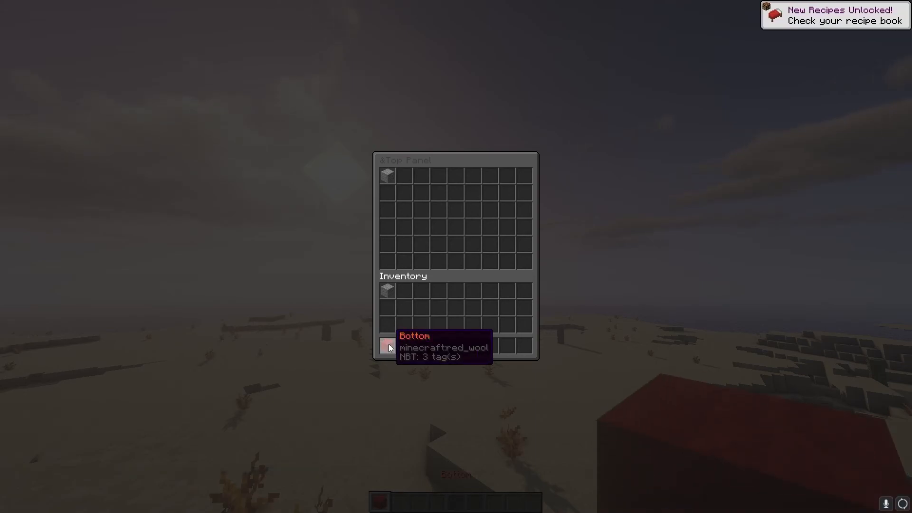